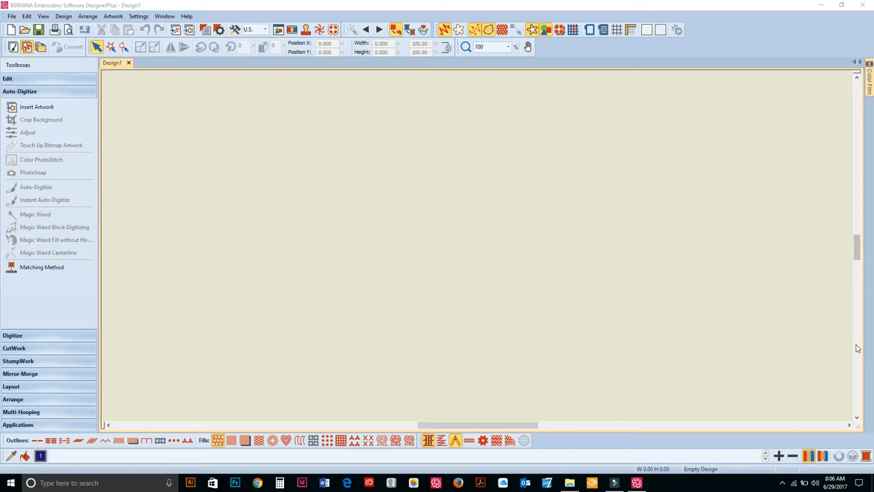
{"action": "mouse_move", "coordinate": [783, 361]}
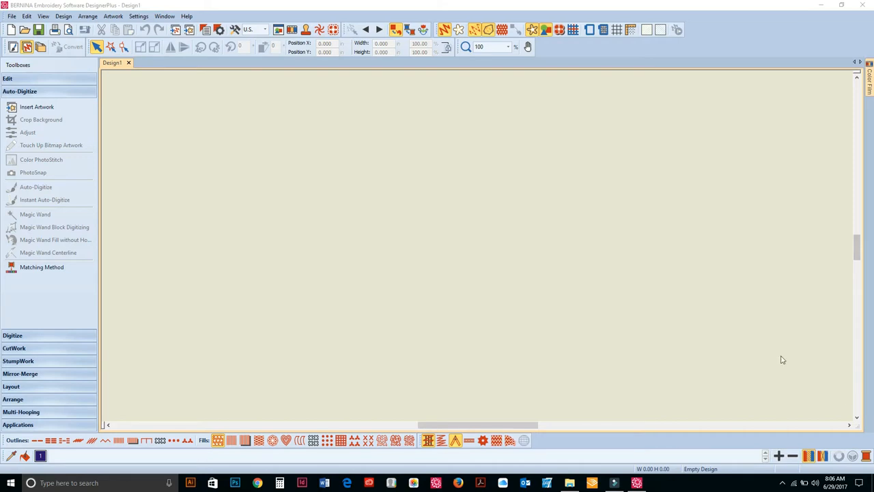
{"action": "mouse_move", "coordinate": [649, 311]}
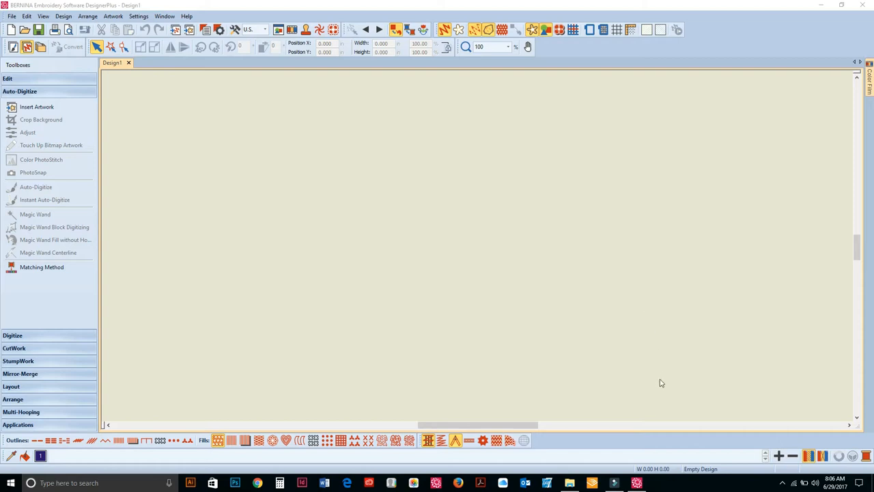
{"action": "mouse_move", "coordinate": [123, 108]}
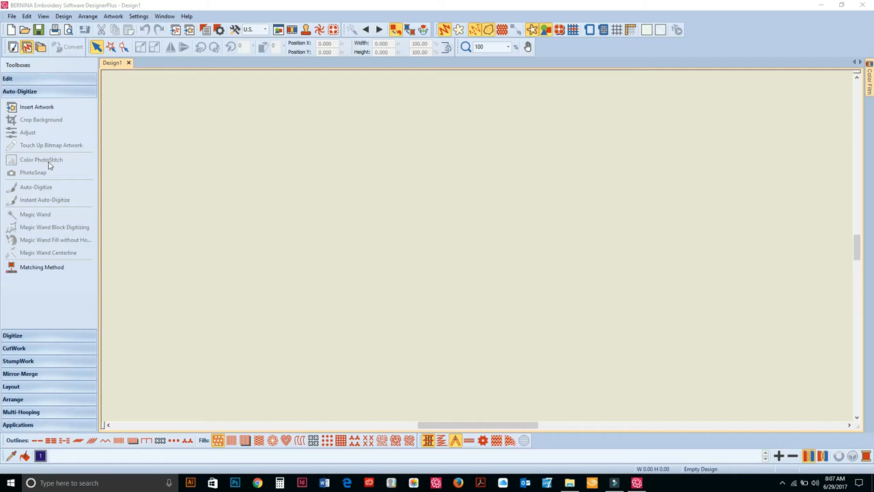
{"action": "mouse_move", "coordinate": [127, 85]}
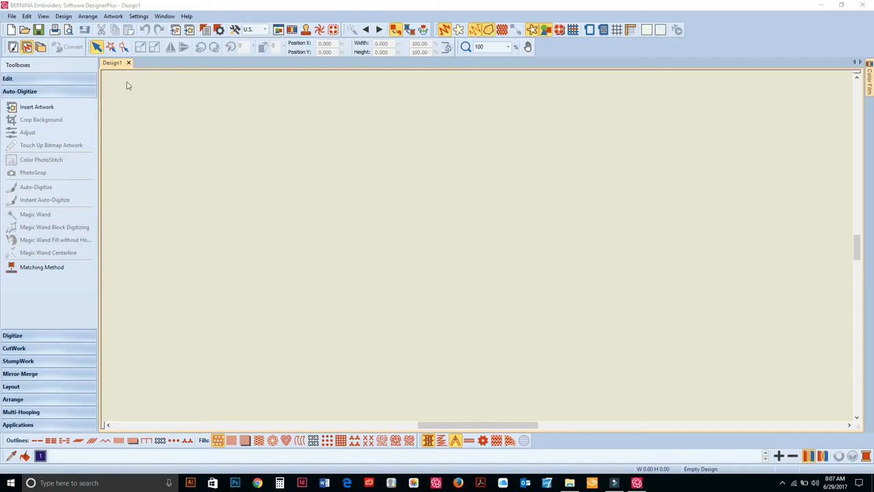
{"action": "mouse_move", "coordinate": [134, 104]}
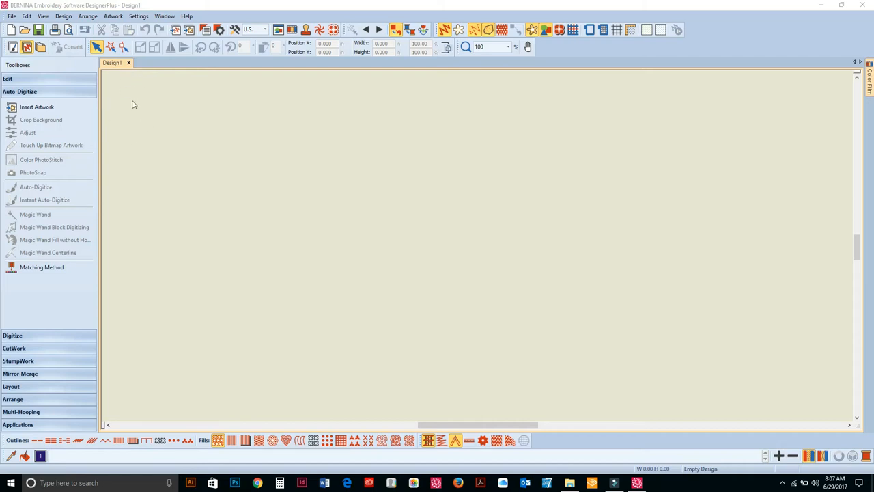
{"action": "mouse_move", "coordinate": [13, 13]}
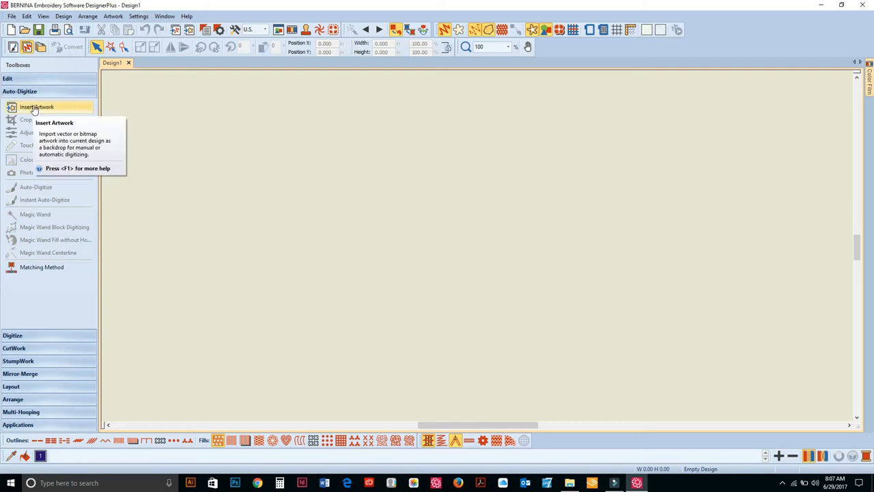
Insert the dog photo from the Desktop as artwork in the design.
{"action": "left_click", "coordinate": [35, 107]}
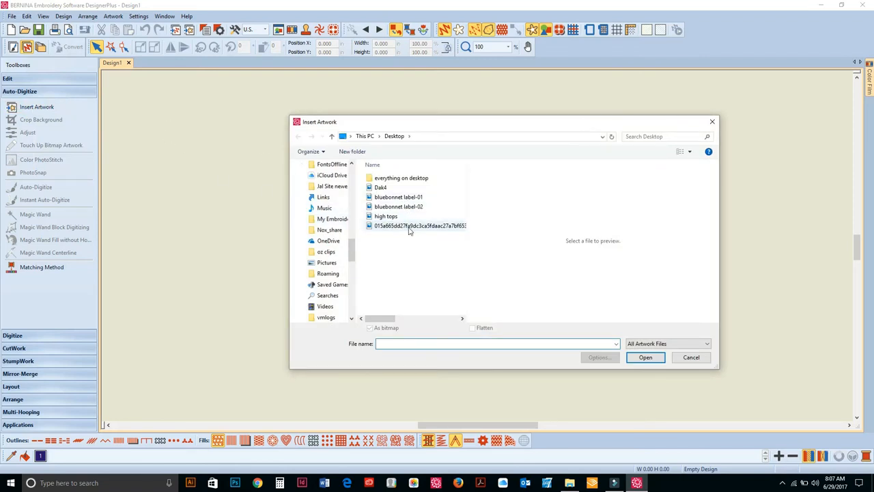
{"action": "left_click", "coordinate": [419, 225]}
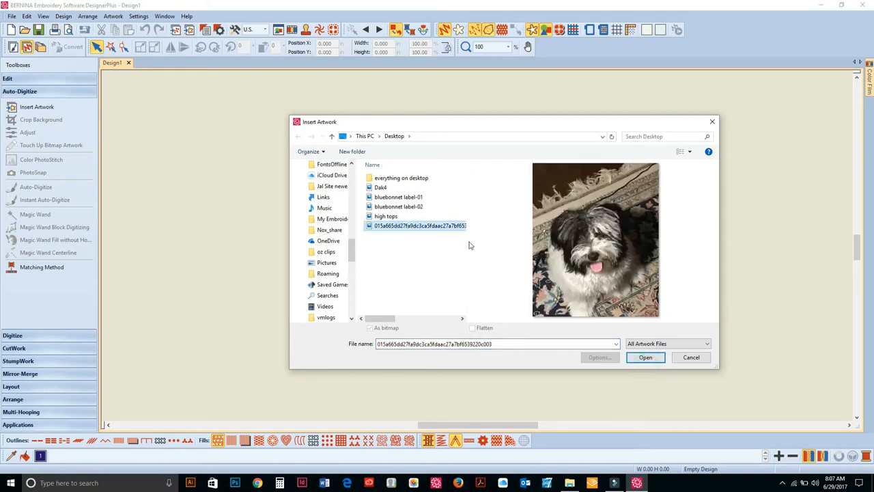
{"action": "left_click", "coordinate": [645, 358]}
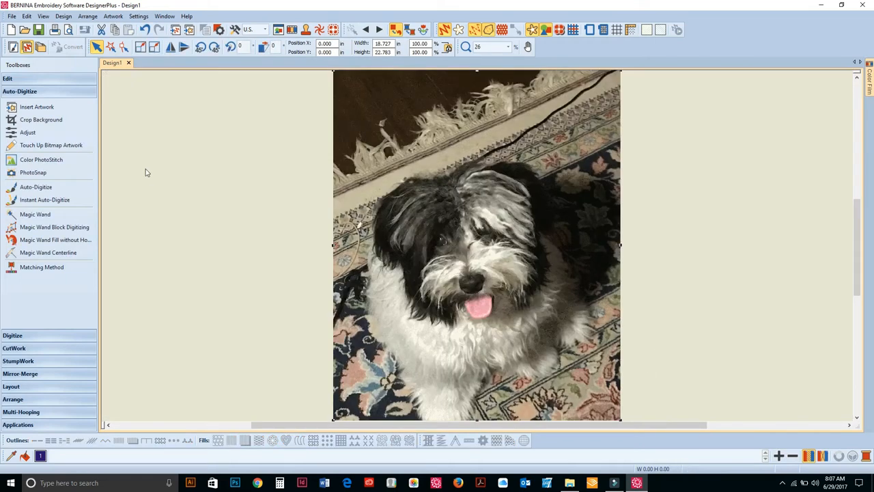
{"action": "mouse_move", "coordinate": [106, 131]}
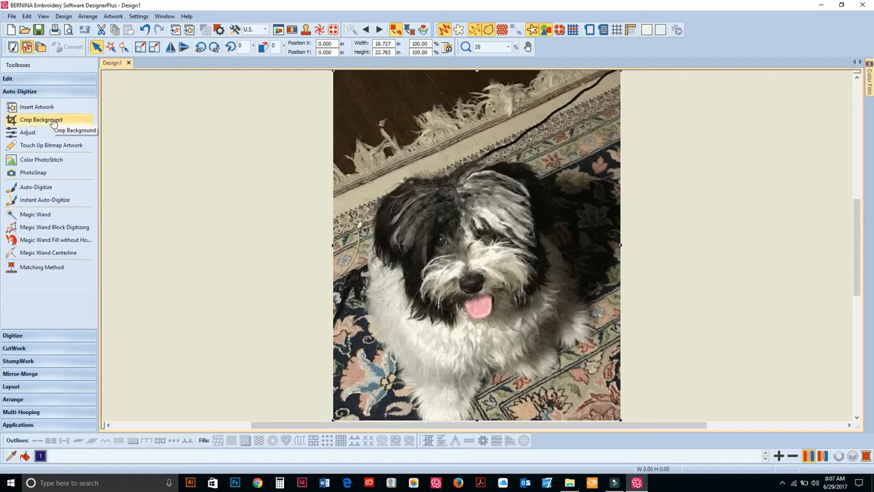
{"action": "mouse_move", "coordinate": [41, 120]}
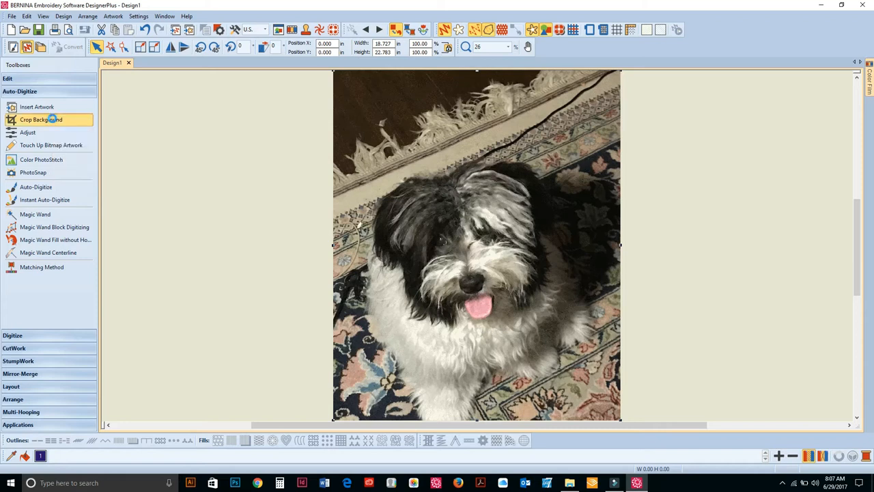
Crop the photo background with an Ellipse crop placed over the dog's face.
{"action": "left_click", "coordinate": [41, 120]}
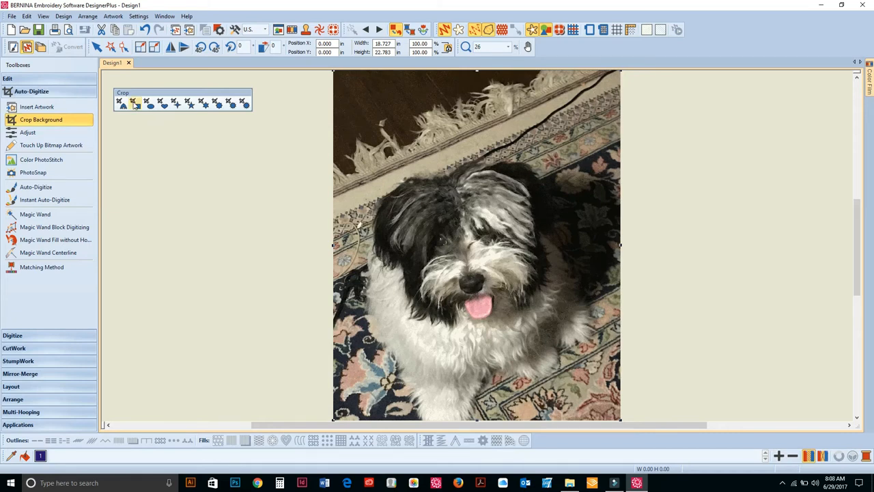
{"action": "mouse_move", "coordinate": [150, 104]}
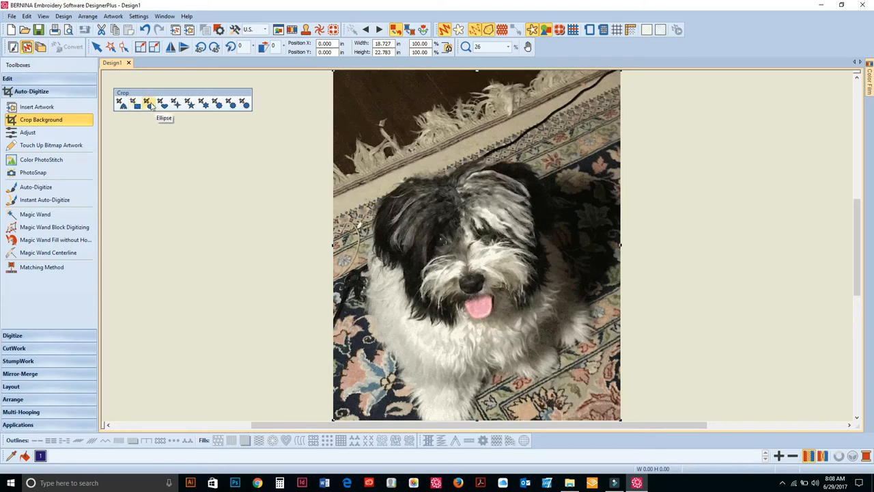
{"action": "left_click", "coordinate": [151, 104]}
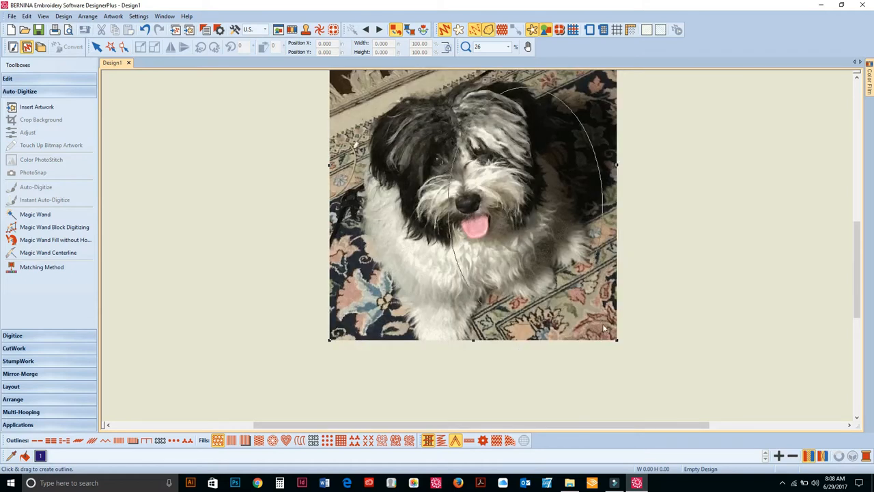
{"action": "left_click", "coordinate": [41, 120]}
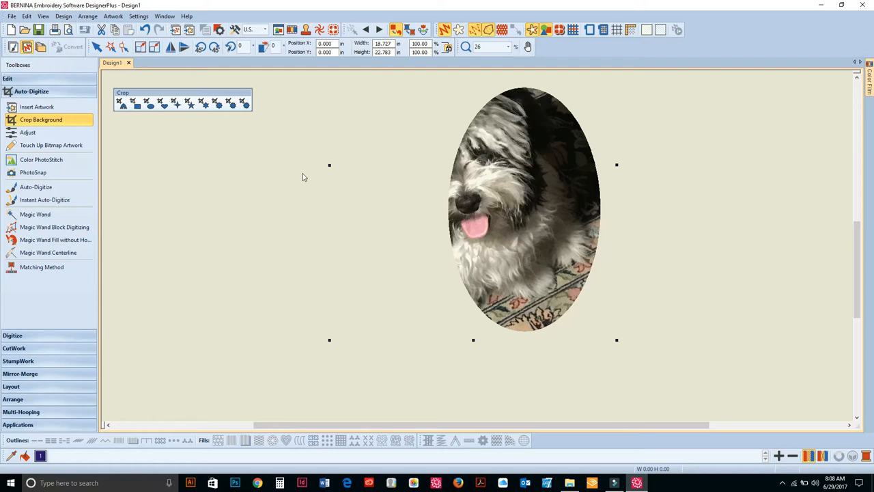
{"action": "mouse_move", "coordinate": [301, 174]}
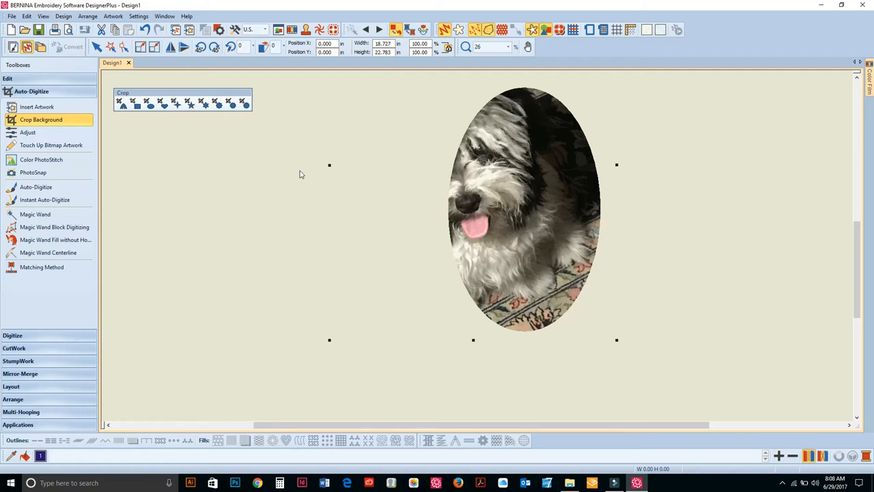
{"action": "mouse_move", "coordinate": [371, 213]}
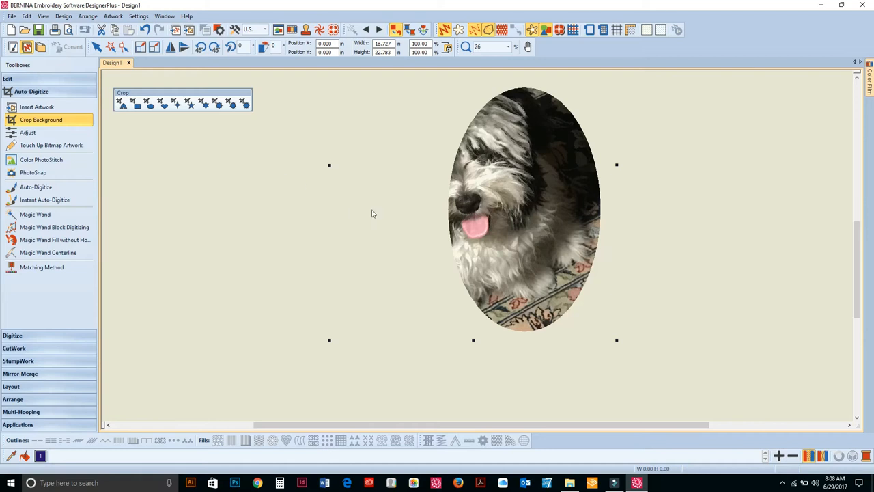
{"action": "mouse_move", "coordinate": [401, 169]}
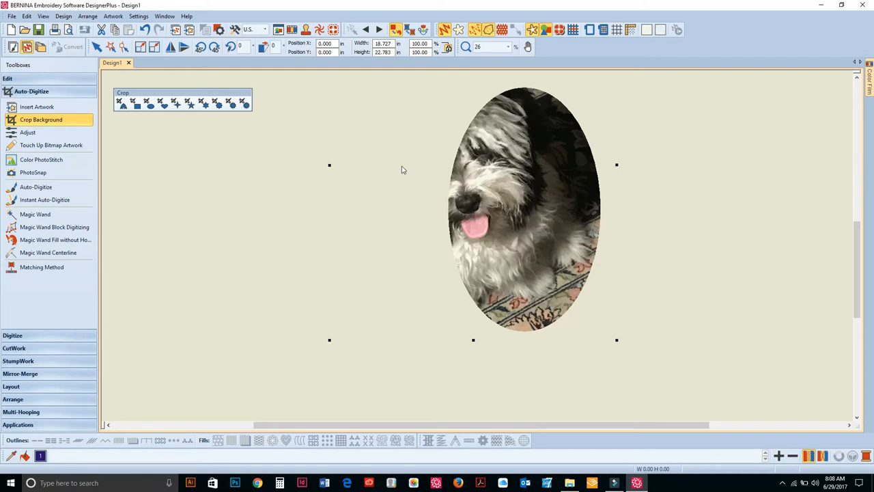
{"action": "mouse_move", "coordinate": [125, 47]}
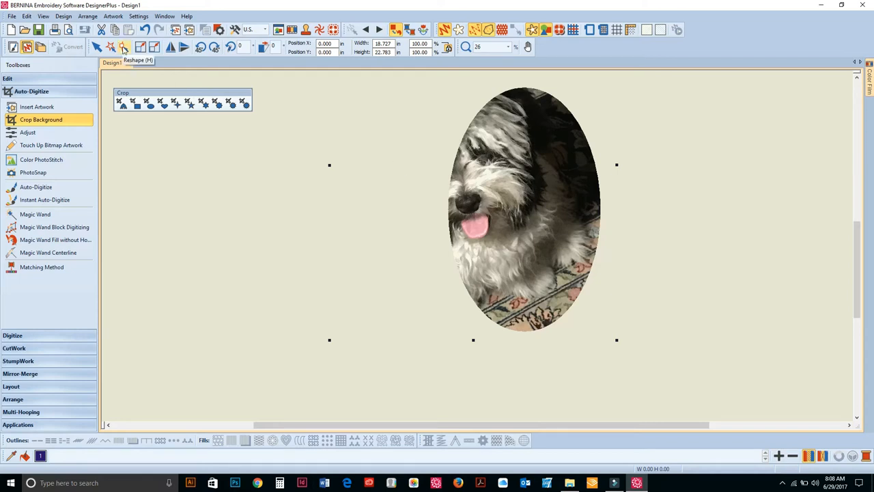
Reshape the crop outline's control points along the dog's side and lower body edge.
{"action": "left_click", "coordinate": [123, 47]}
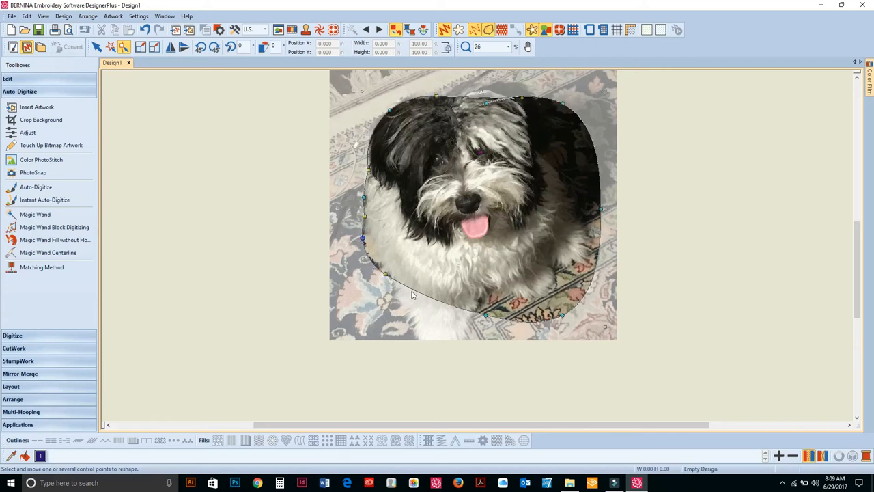
{"action": "left_click_drag", "start_coordinate": [385, 273], "coordinate": [399, 298]}
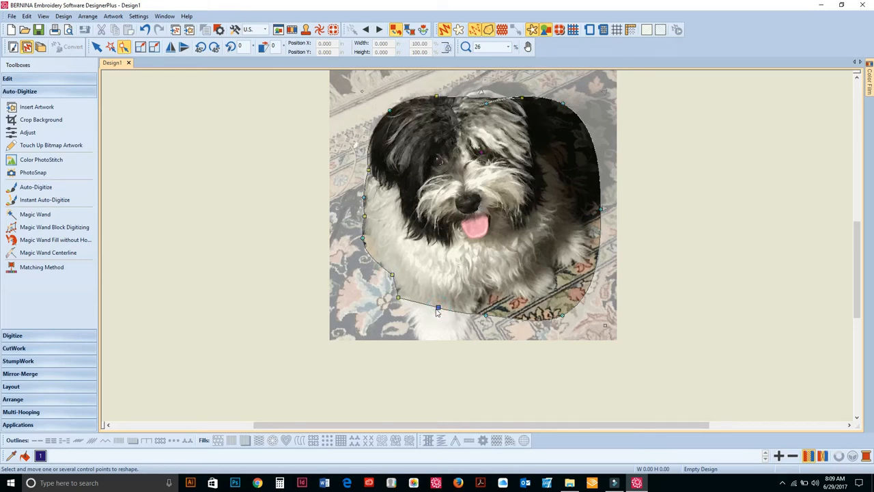
{"action": "left_click_drag", "start_coordinate": [437, 309], "coordinate": [403, 322]}
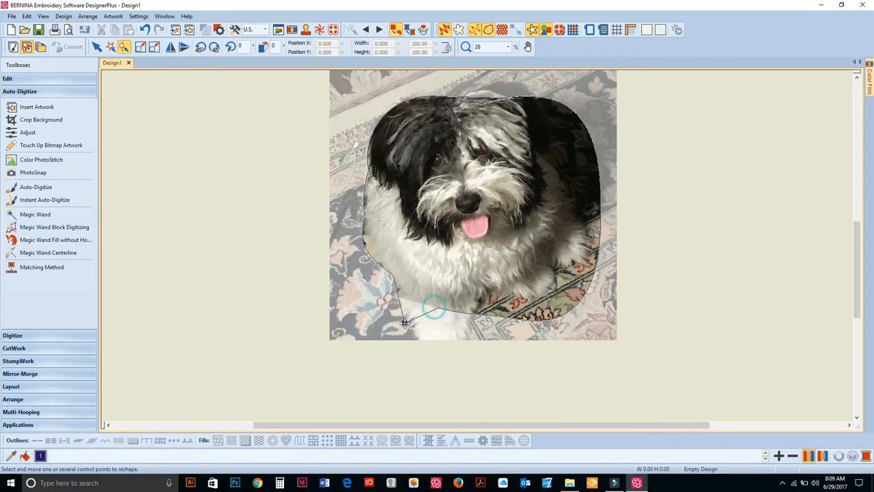
{"action": "left_click_drag", "start_coordinate": [404, 323], "coordinate": [435, 312]}
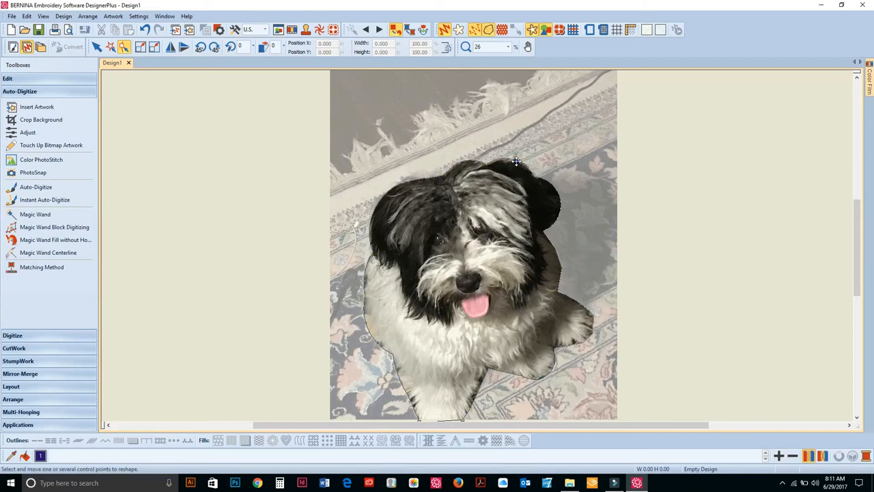
Apply the reshaped crop to remove the rug background and centre the cut-out dog.
{"action": "left_click", "coordinate": [98, 46]}
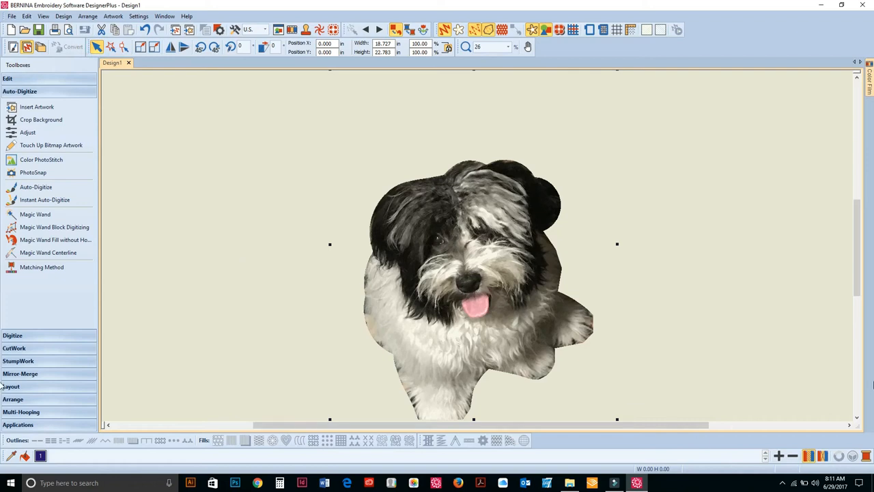
{"action": "scroll", "scroll_direction": "down", "scroll_amount": 3}
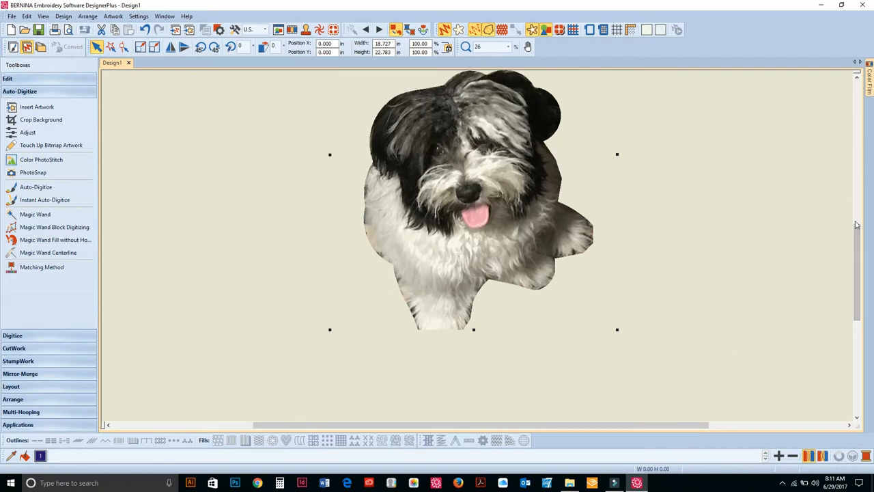
{"action": "mouse_move", "coordinate": [654, 144]}
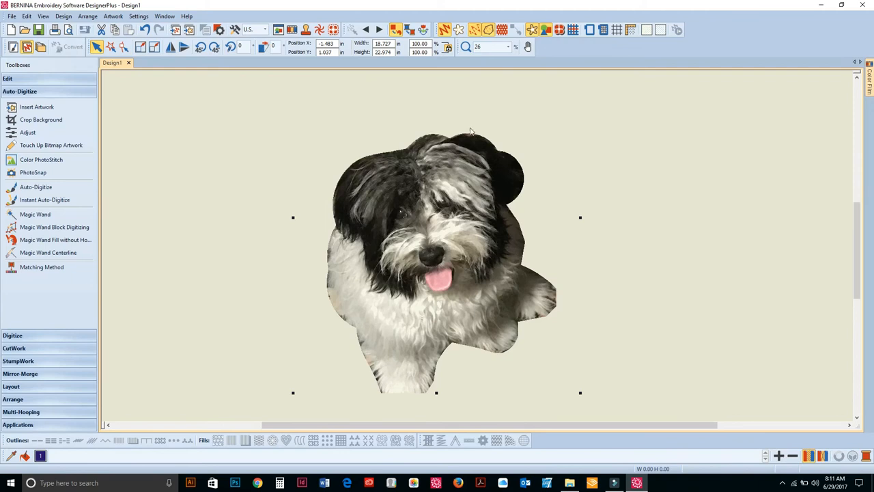
{"action": "scroll", "scroll_direction": "down", "scroll_amount": 3}
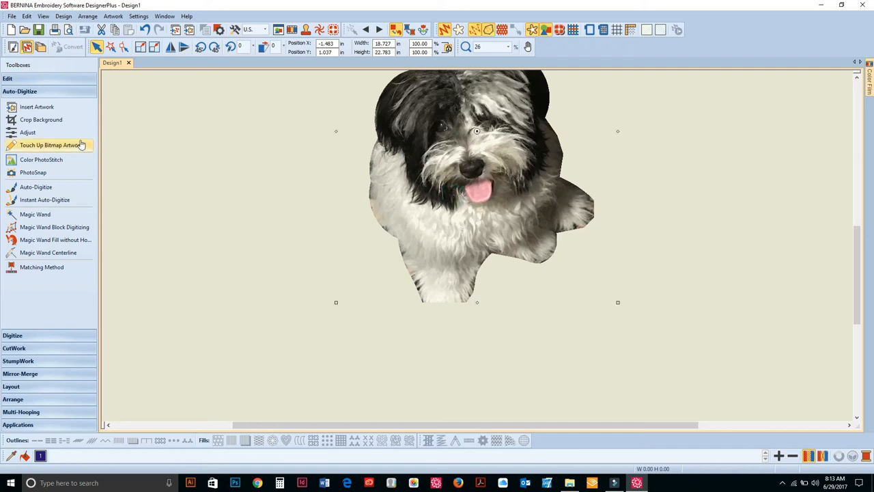
{"action": "mouse_move", "coordinate": [41, 158]}
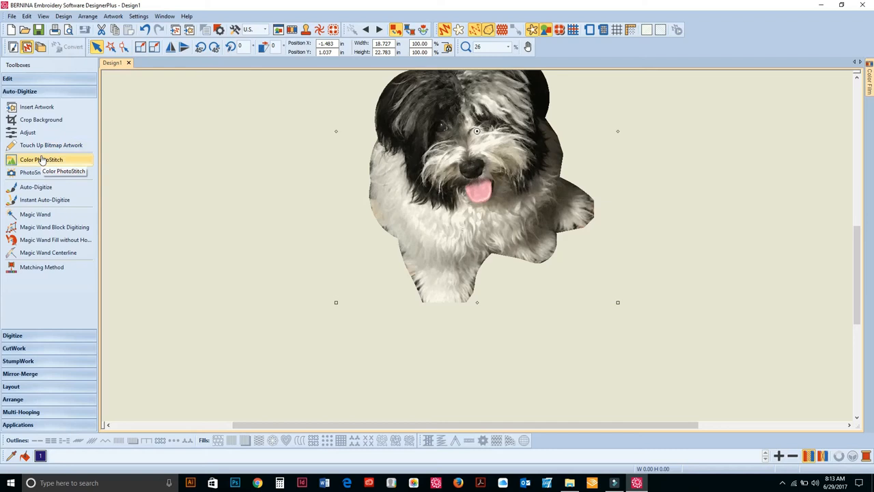
{"action": "left_click", "coordinate": [41, 158]}
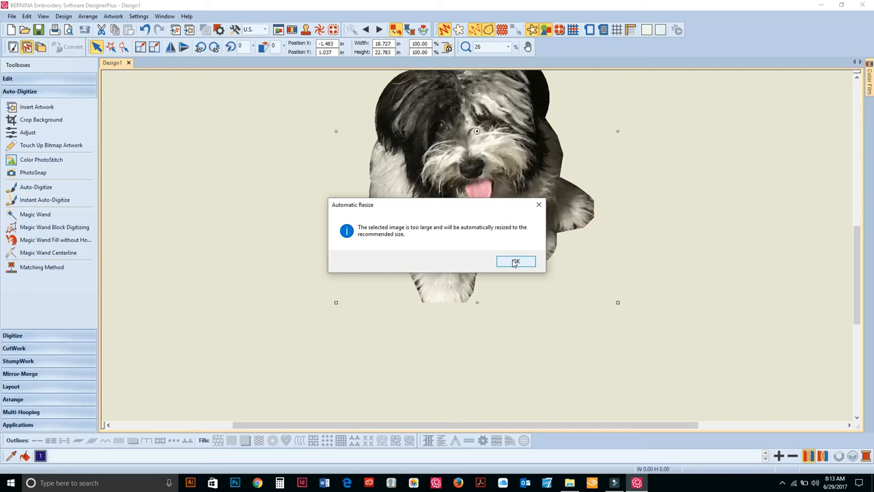
{"action": "left_click", "coordinate": [517, 262]}
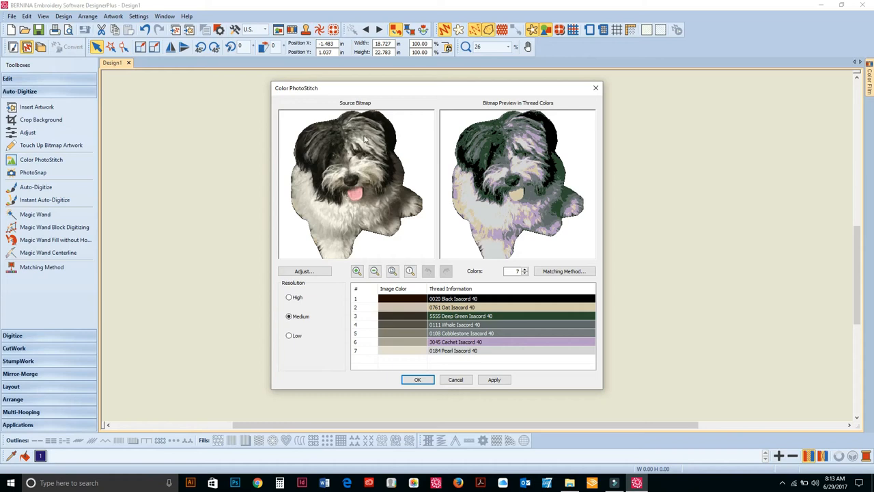
{"action": "mouse_move", "coordinate": [347, 239]}
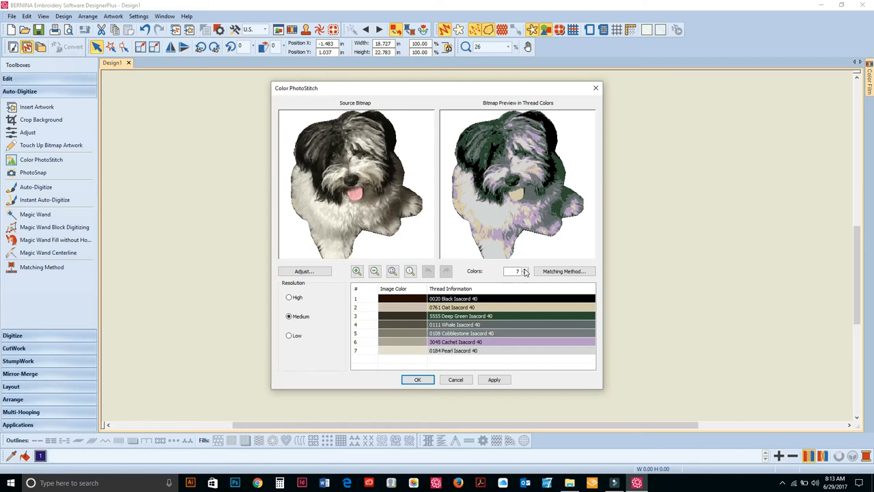
{"action": "mouse_move", "coordinate": [522, 279]}
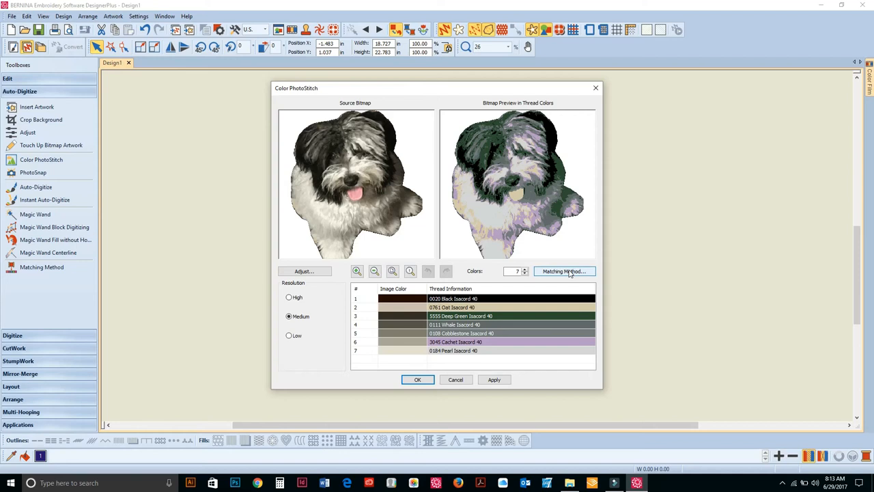
Set the Matching Method to 'Add bitmap colors to palette' so the dog uses photo RGB colours.
{"action": "left_click", "coordinate": [563, 270]}
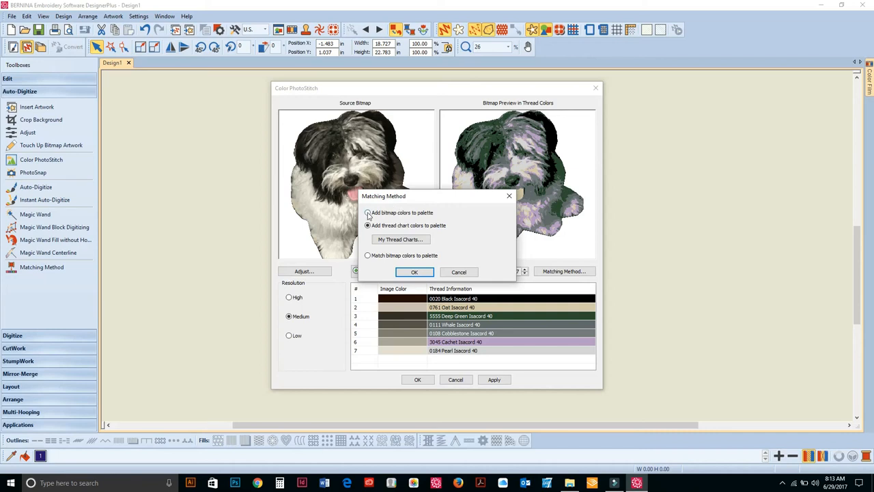
{"action": "left_click", "coordinate": [368, 214]}
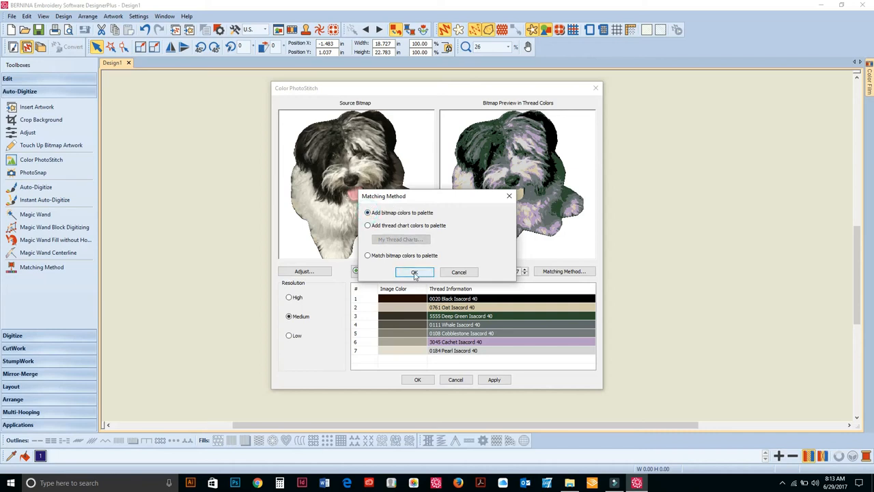
{"action": "left_click", "coordinate": [414, 271]}
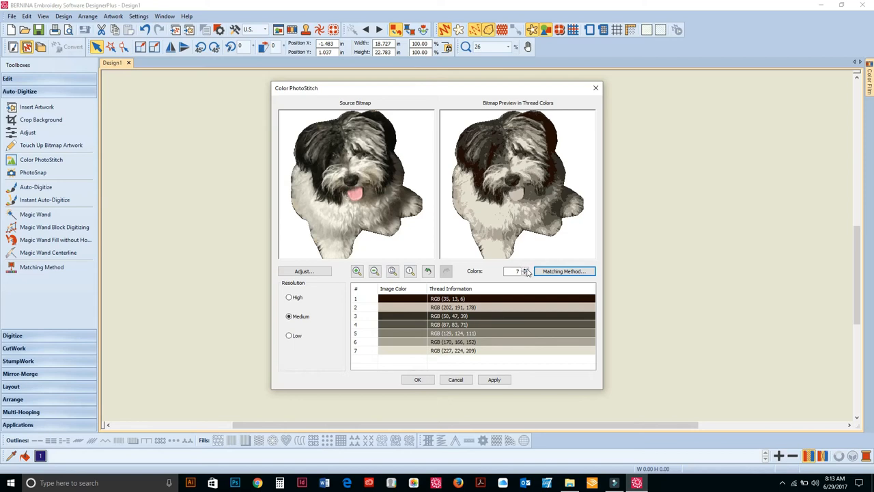
{"action": "mouse_move", "coordinate": [527, 273]}
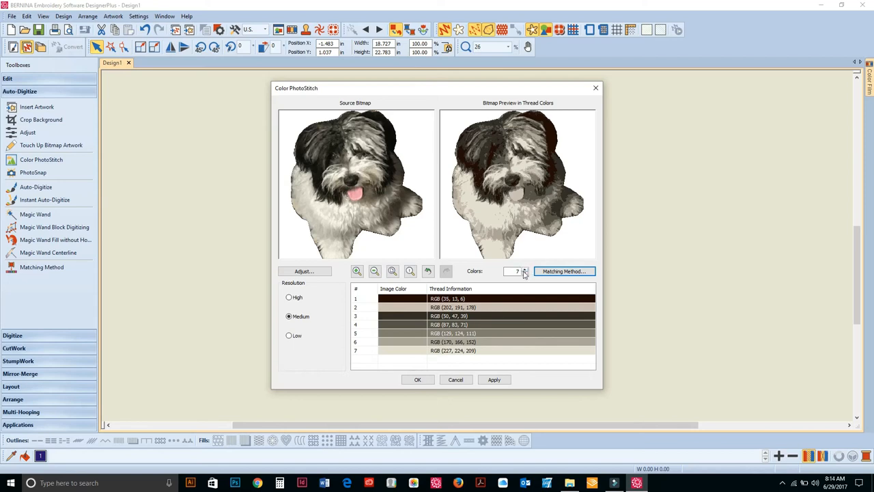
Increase the Colors spin box to 11, adding pink tongue tones to the preview.
{"action": "left_click", "coordinate": [525, 268]}
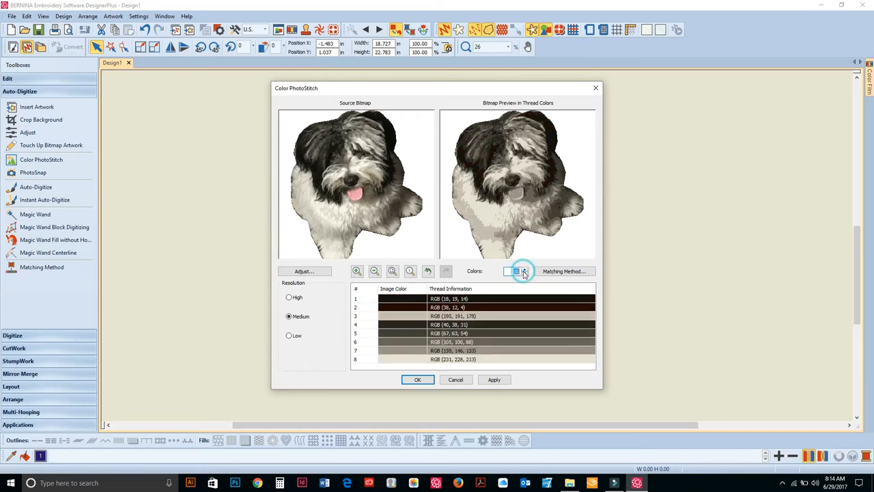
{"action": "left_click", "coordinate": [523, 270]}
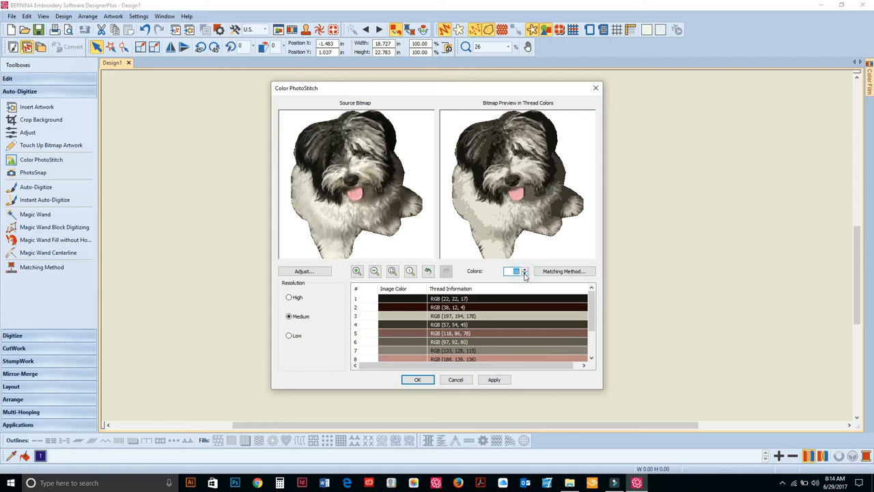
{"action": "left_click", "coordinate": [525, 269]}
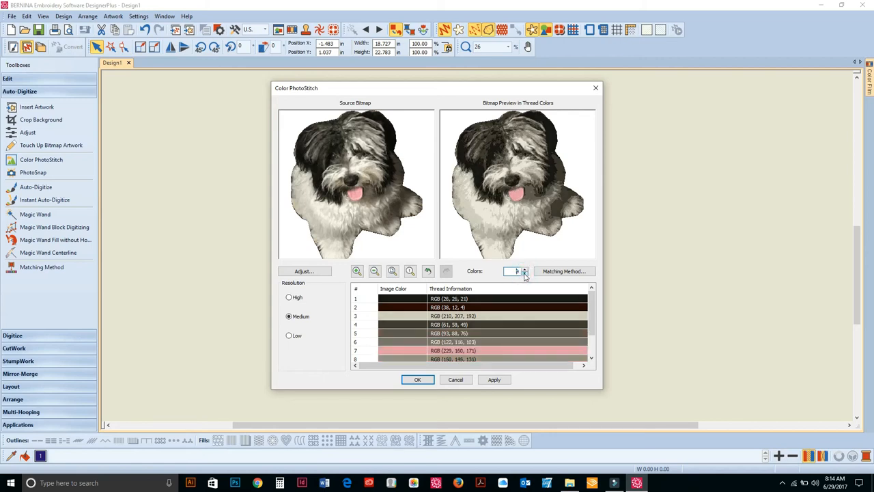
{"action": "left_click", "coordinate": [525, 270]}
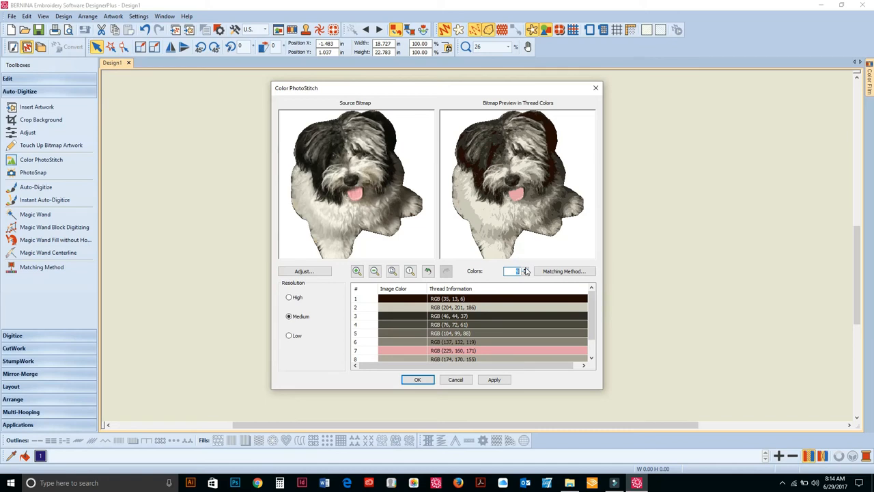
{"action": "mouse_move", "coordinate": [489, 276]}
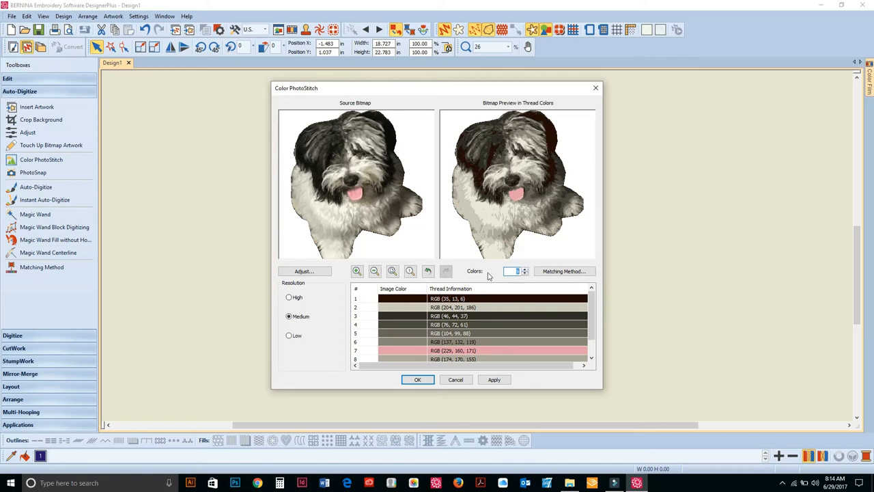
{"action": "mouse_move", "coordinate": [567, 214]}
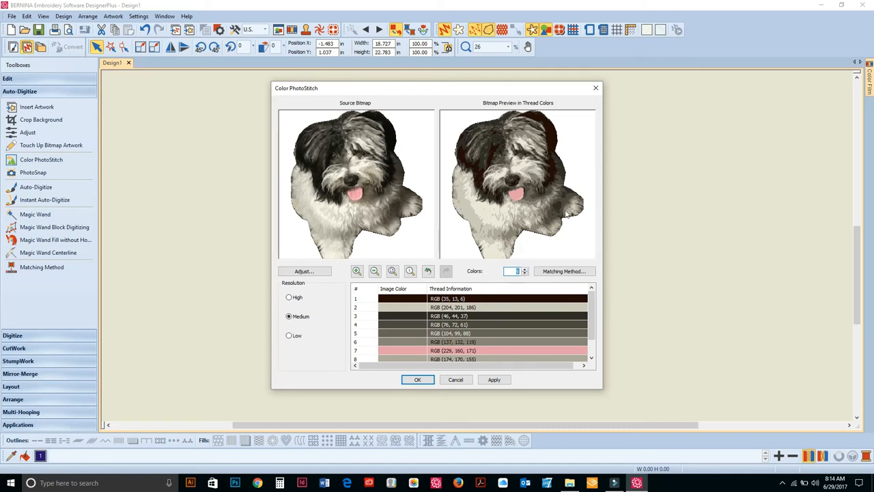
{"action": "mouse_move", "coordinate": [504, 229]}
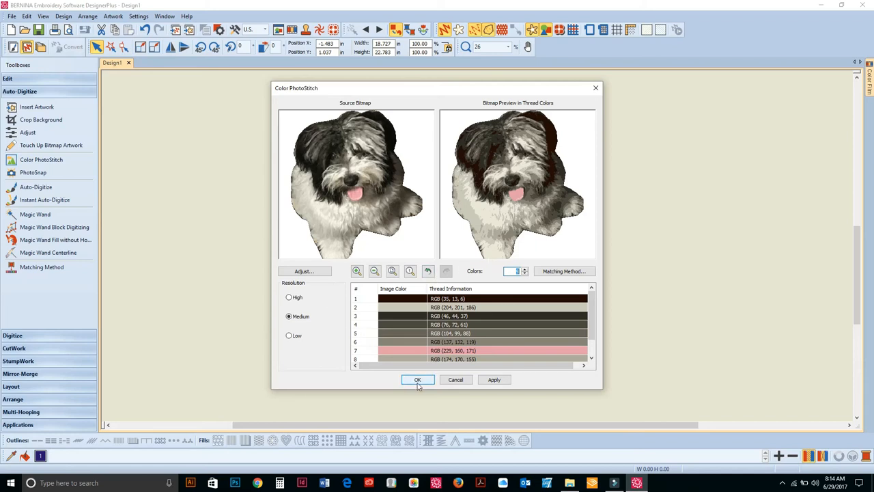
Apply and confirm Color PhotoStitch to stitch the dog onto the canvas, then deselect it.
{"action": "left_click", "coordinate": [494, 380]}
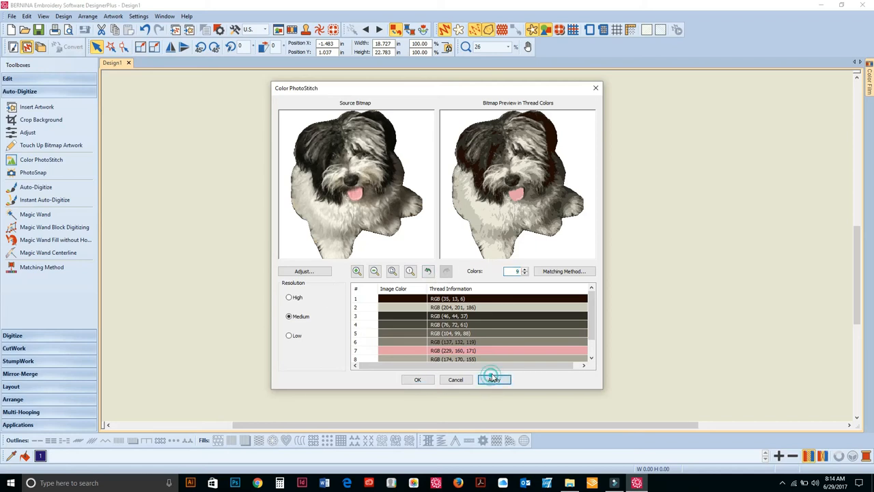
{"action": "left_click", "coordinate": [495, 380]}
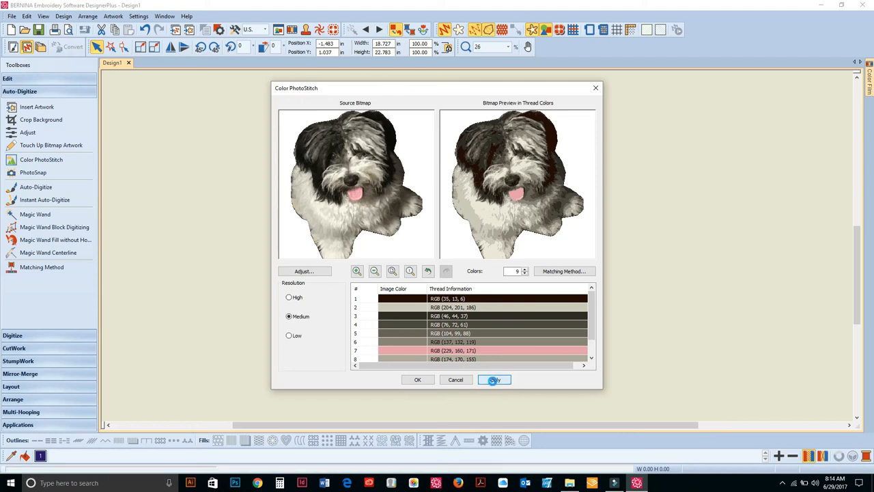
{"action": "left_click", "coordinate": [495, 380]}
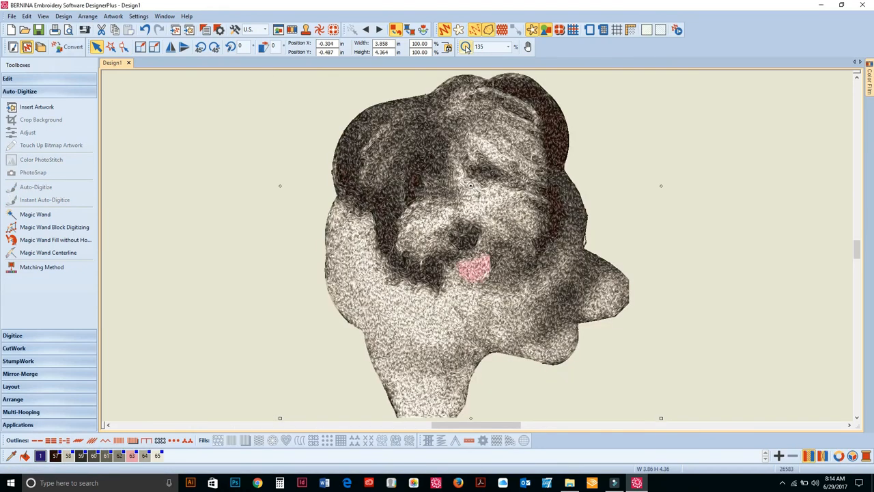
{"action": "left_click", "coordinate": [466, 47]}
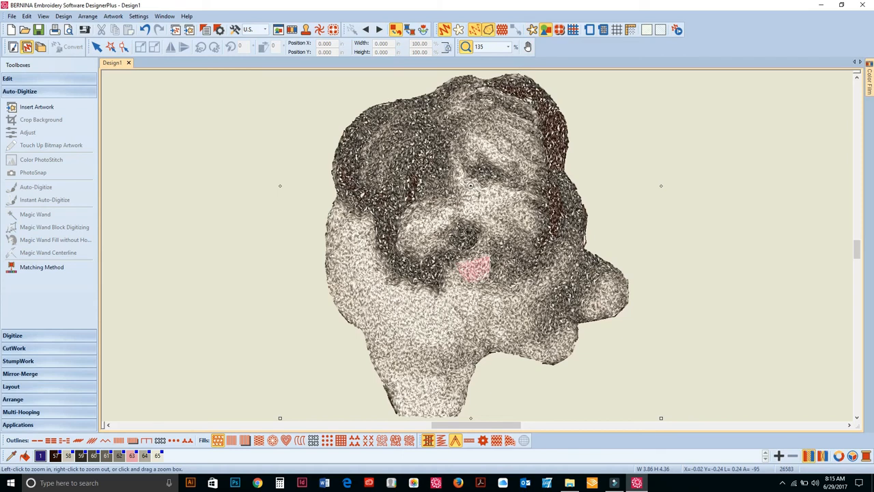
{"action": "mouse_move", "coordinate": [437, 340]}
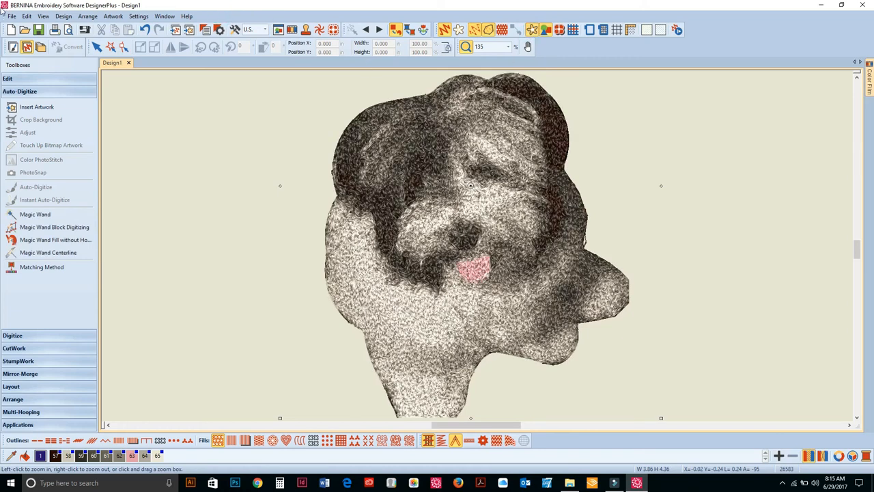
Save the design to the Desktop as dak10 via Save As.
{"action": "left_click", "coordinate": [11, 16]}
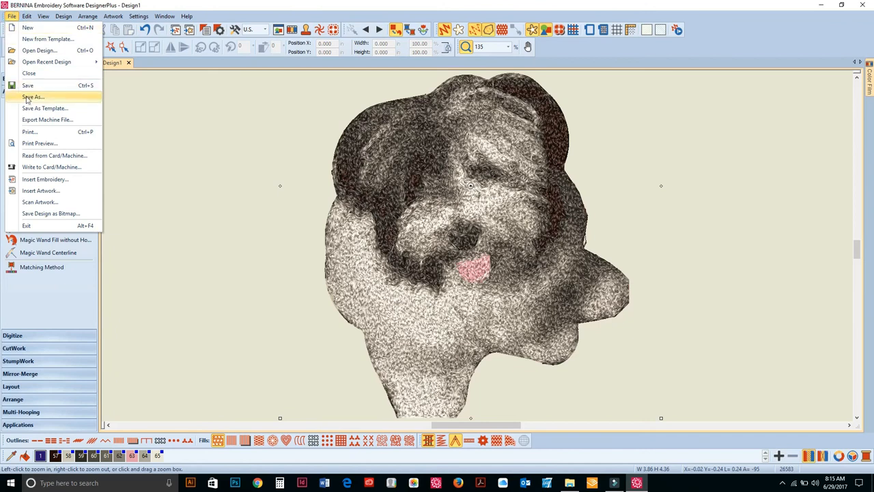
{"action": "left_click", "coordinate": [33, 96]}
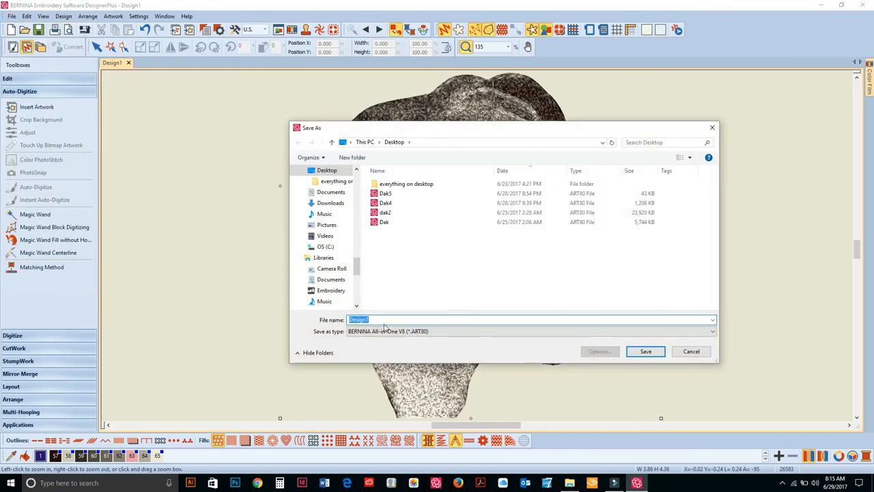
{"action": "type", "text": "dak10"}
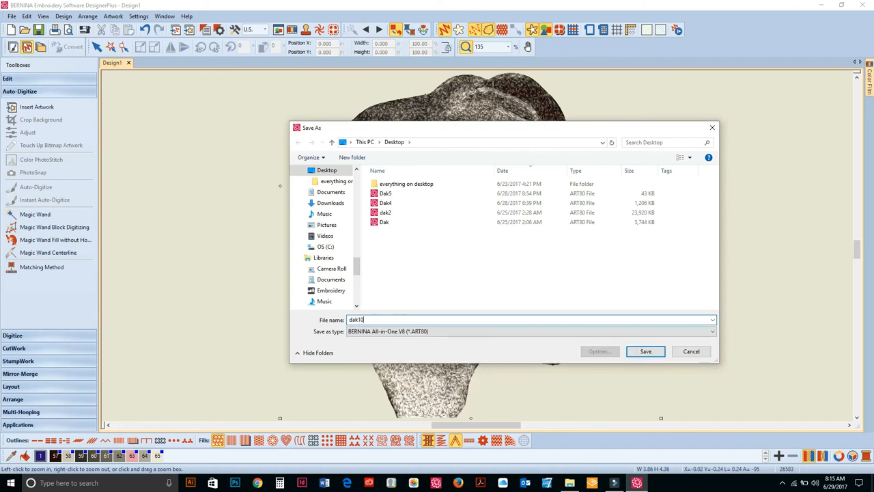
{"action": "left_click", "coordinate": [645, 351]}
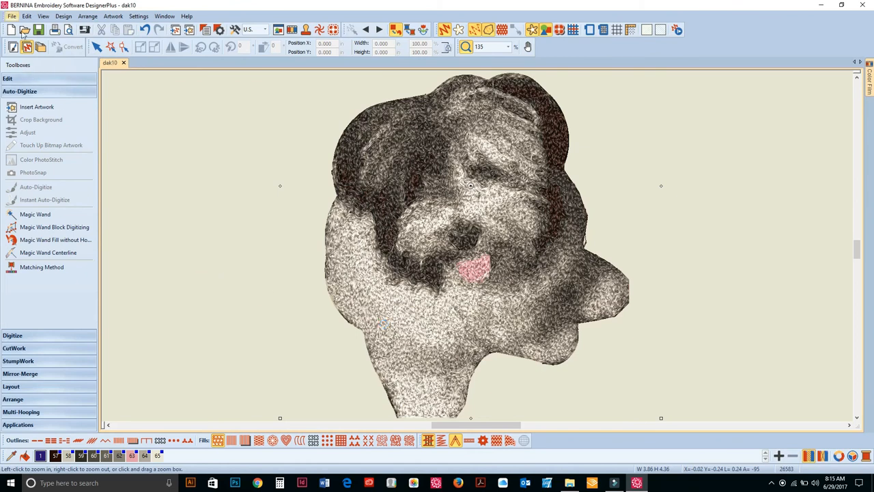
Export the machine file as dak10, confirming replacement of the existing file.
{"action": "left_click", "coordinate": [11, 16]}
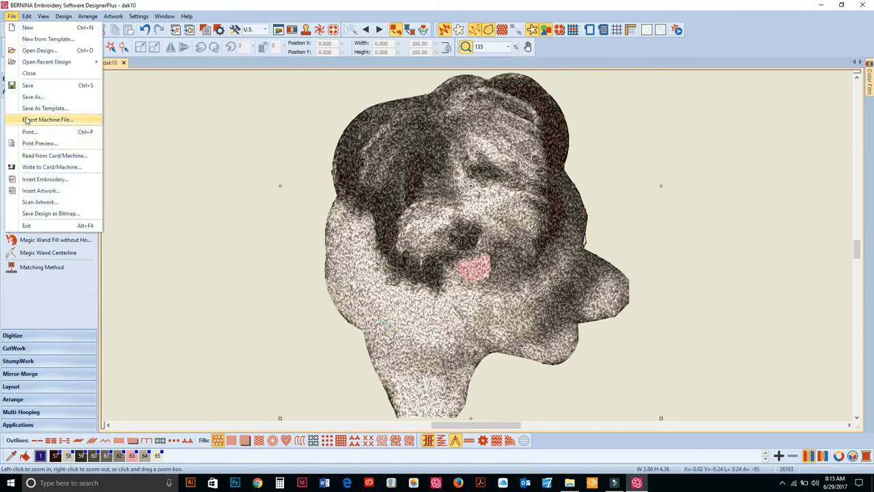
{"action": "left_click", "coordinate": [33, 95]}
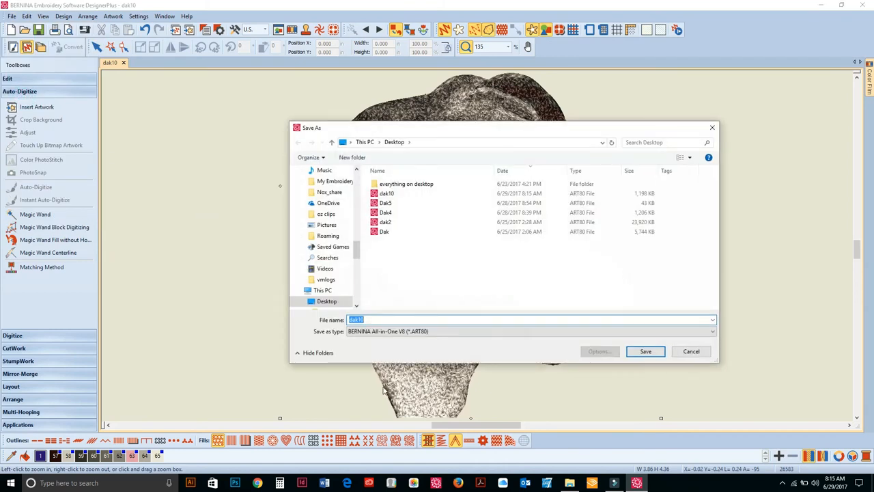
{"action": "left_click", "coordinate": [645, 351]}
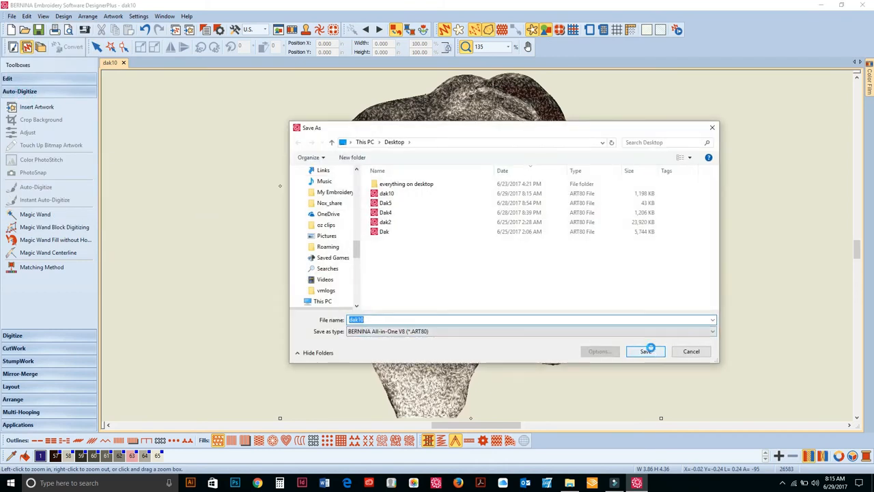
{"action": "left_click", "coordinate": [645, 351]}
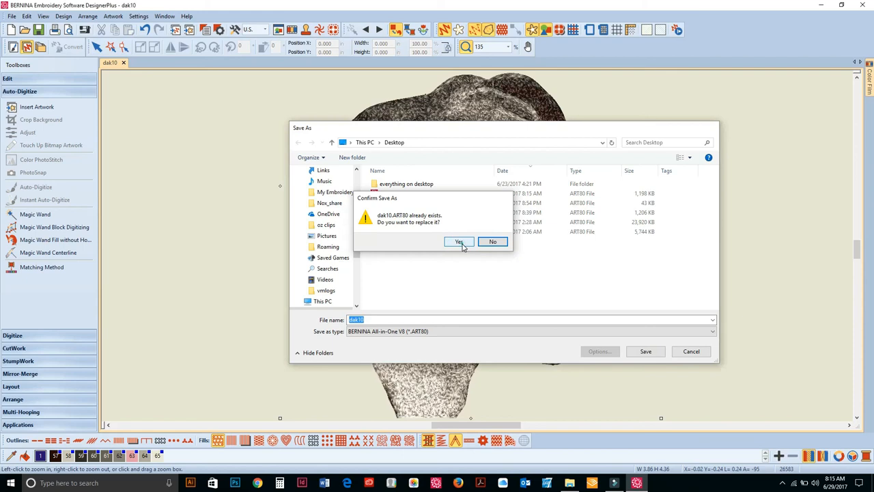
{"action": "left_click", "coordinate": [459, 240]}
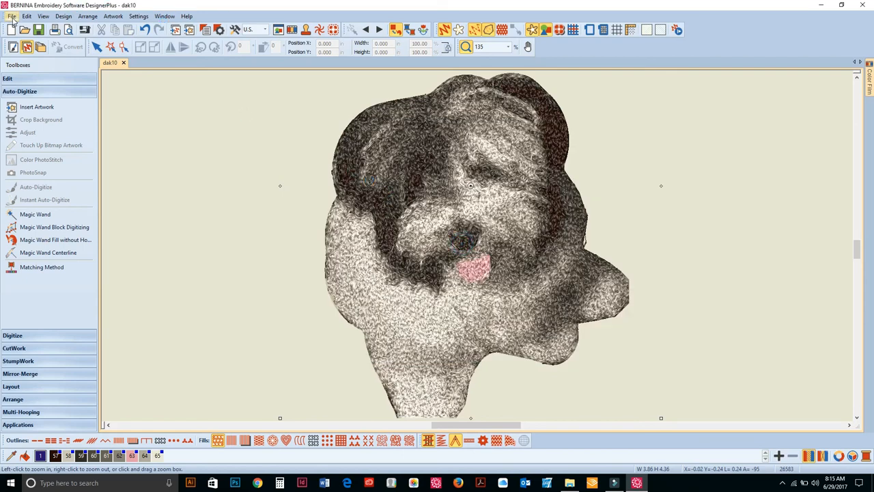
{"action": "left_click", "coordinate": [11, 17]}
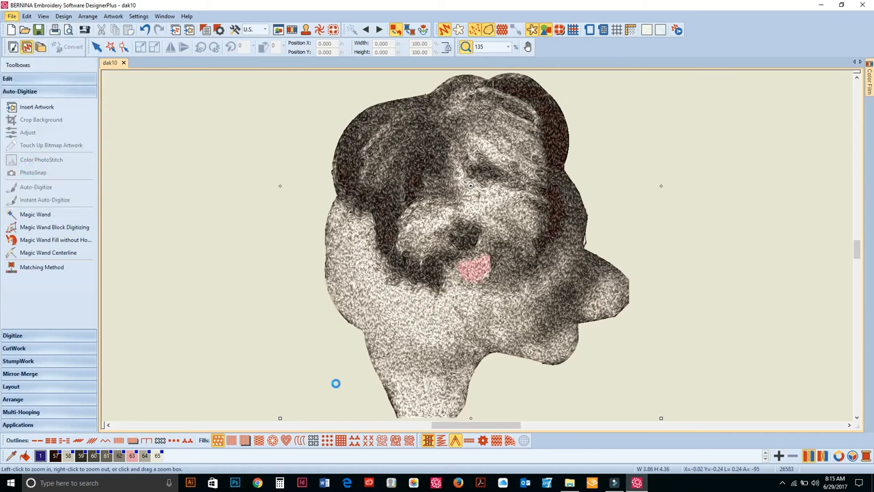
{"action": "mouse_move", "coordinate": [552, 362]}
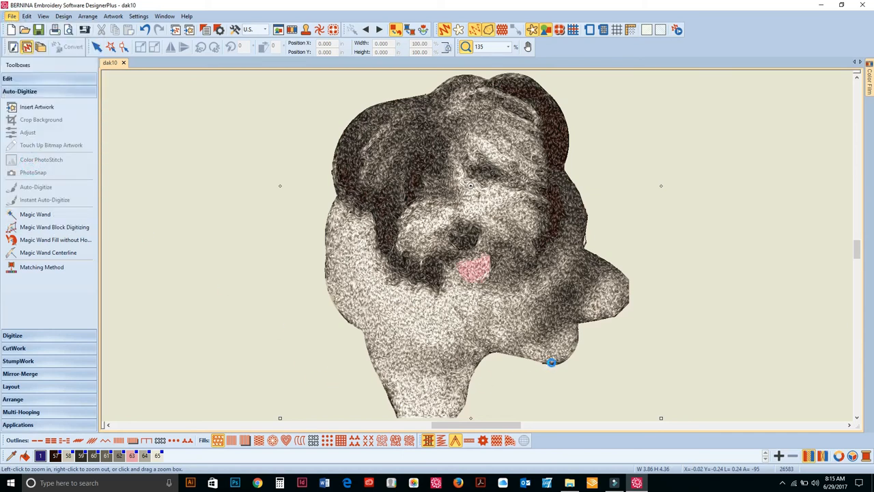